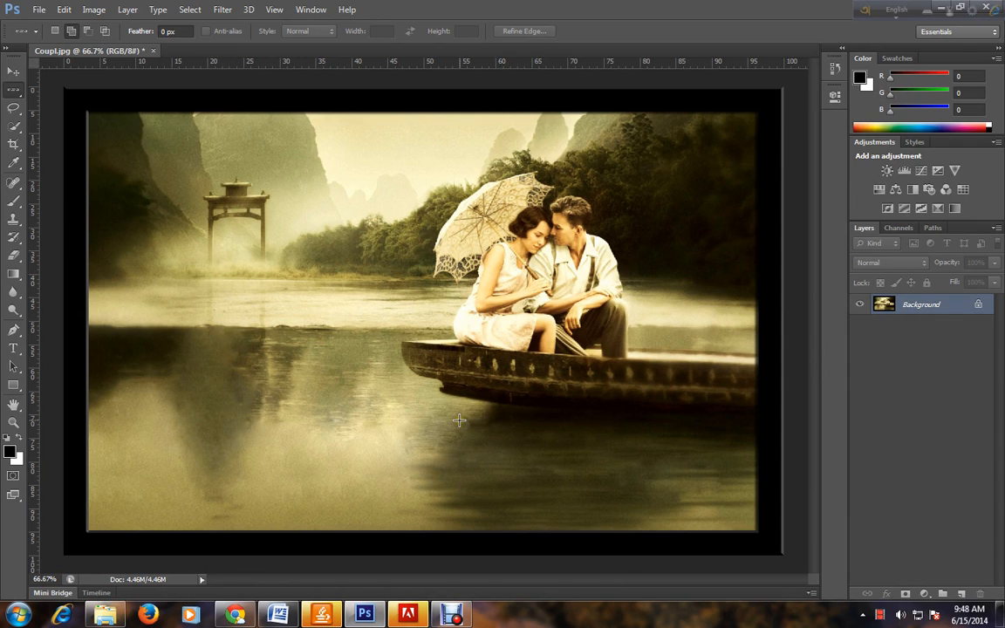
mouse_move(290, 311)
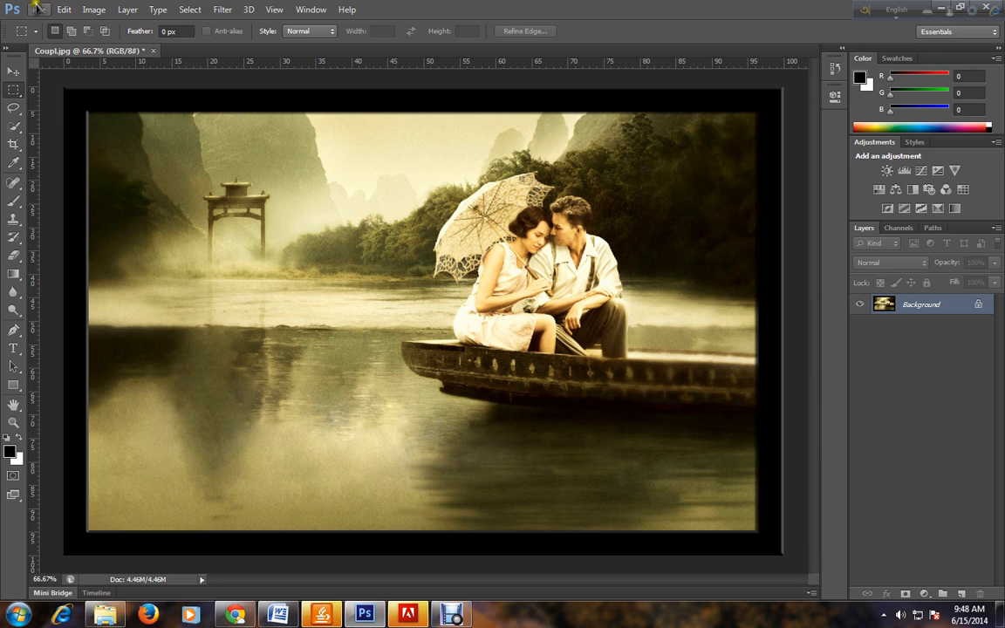
Browse the Desktop in the Open dialog and load the Couple-love JPG photo
click(48, 10)
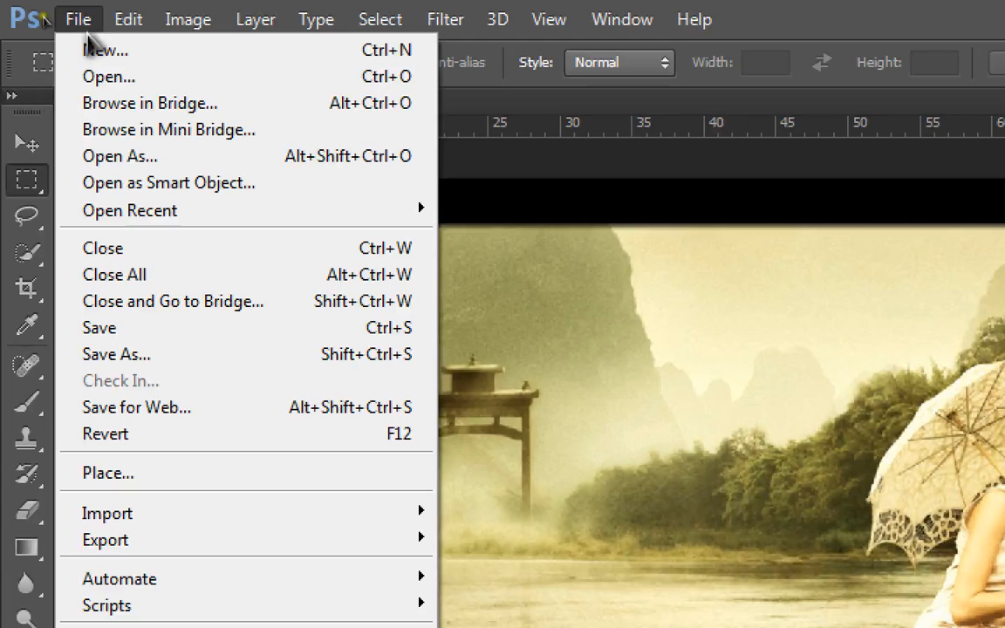
click(101, 77)
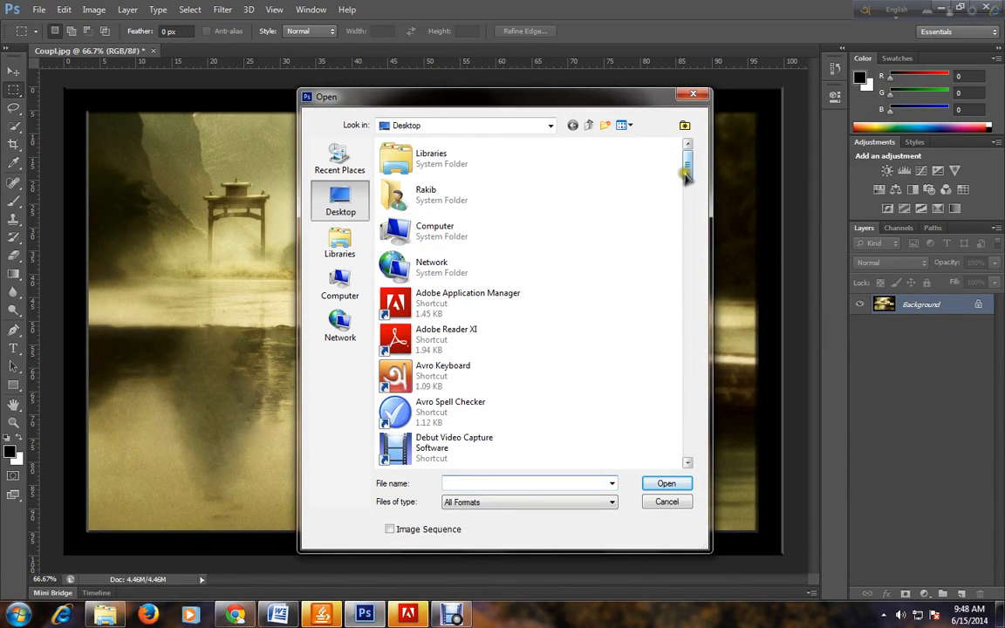
drag(688, 175, 688, 280)
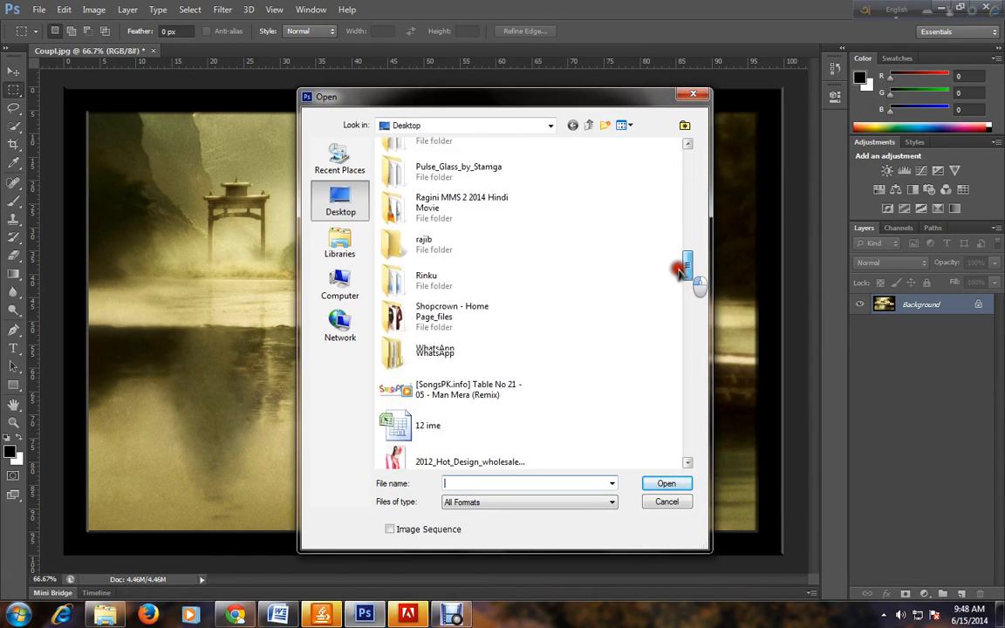
drag(688, 266, 688, 349)
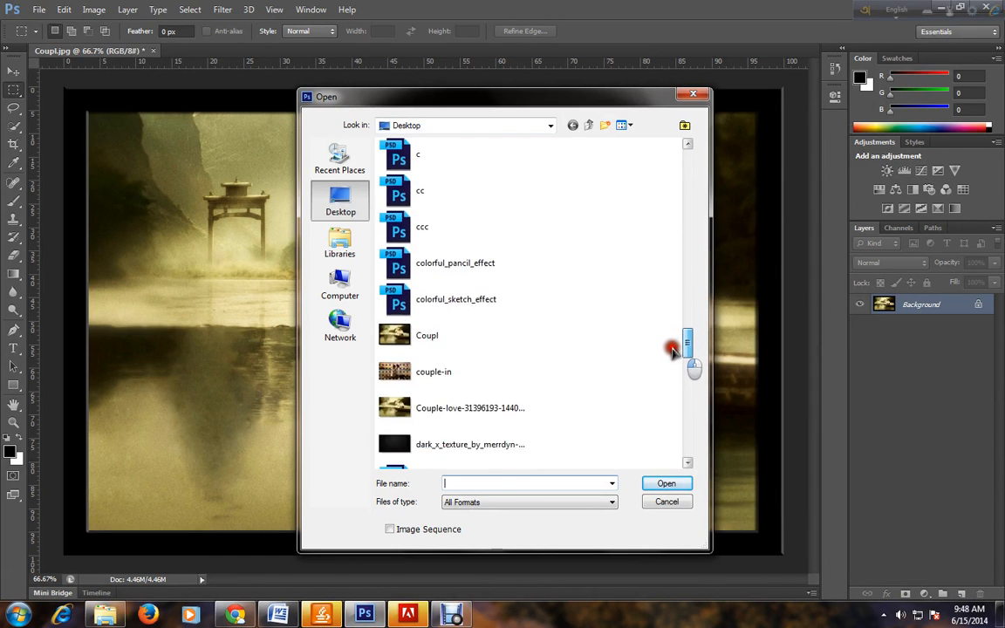
scroll(down, 3)
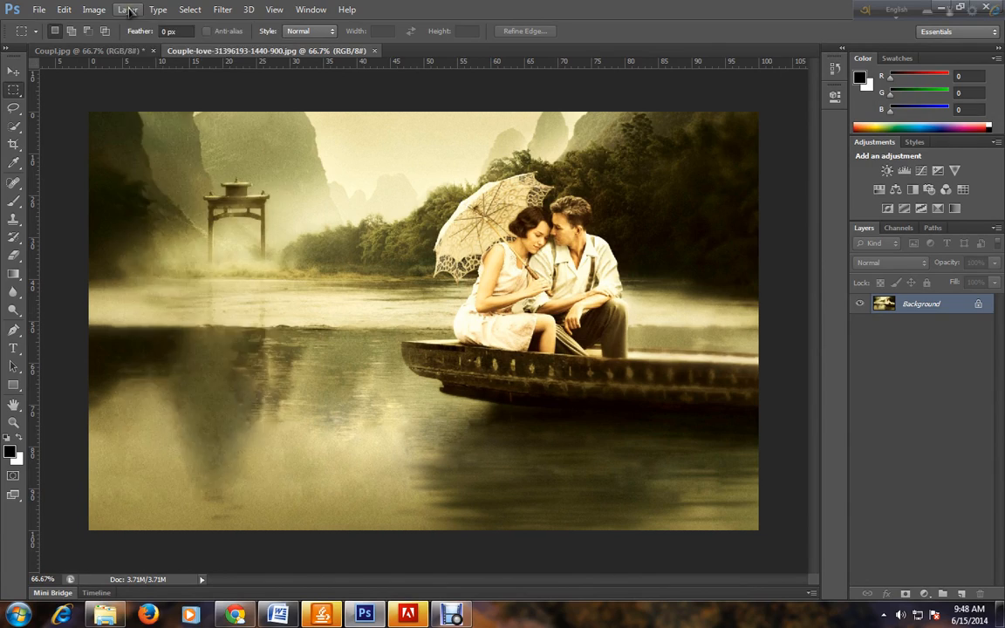
Duplicate the Background layer as Background copy
click(122, 11)
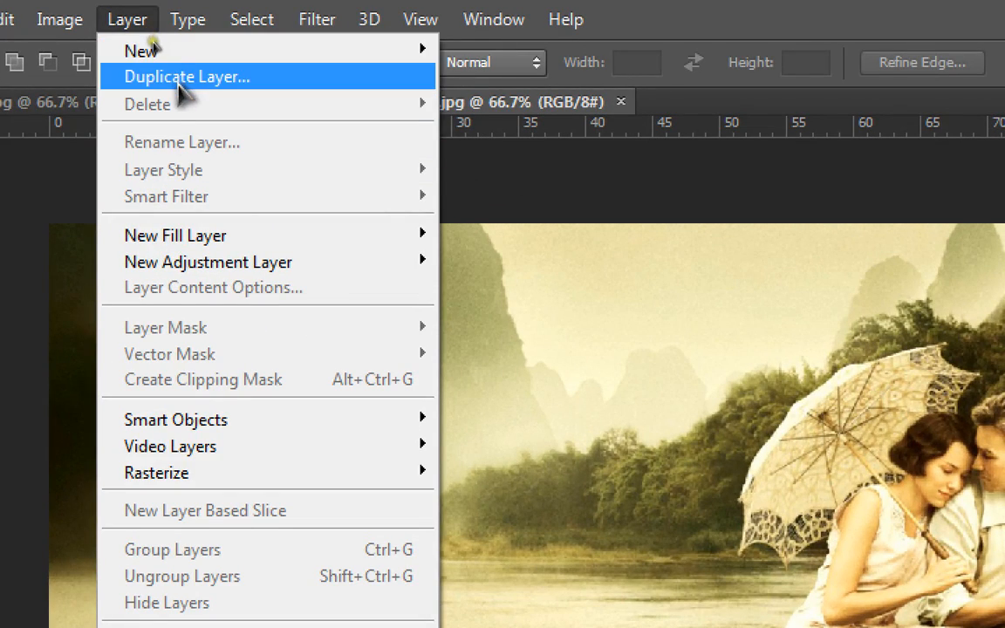
click(185, 76)
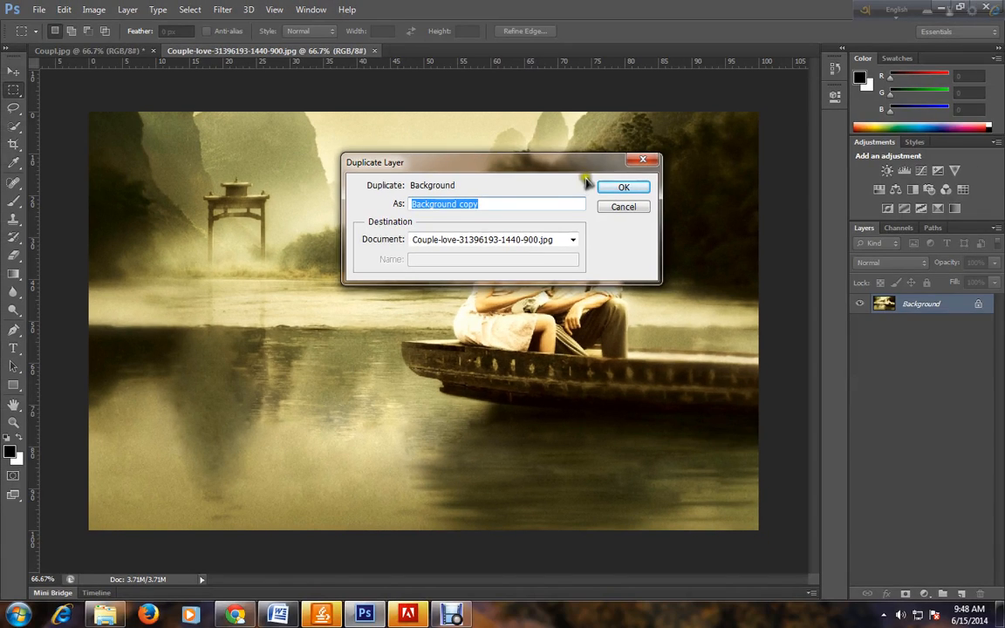
click(624, 187)
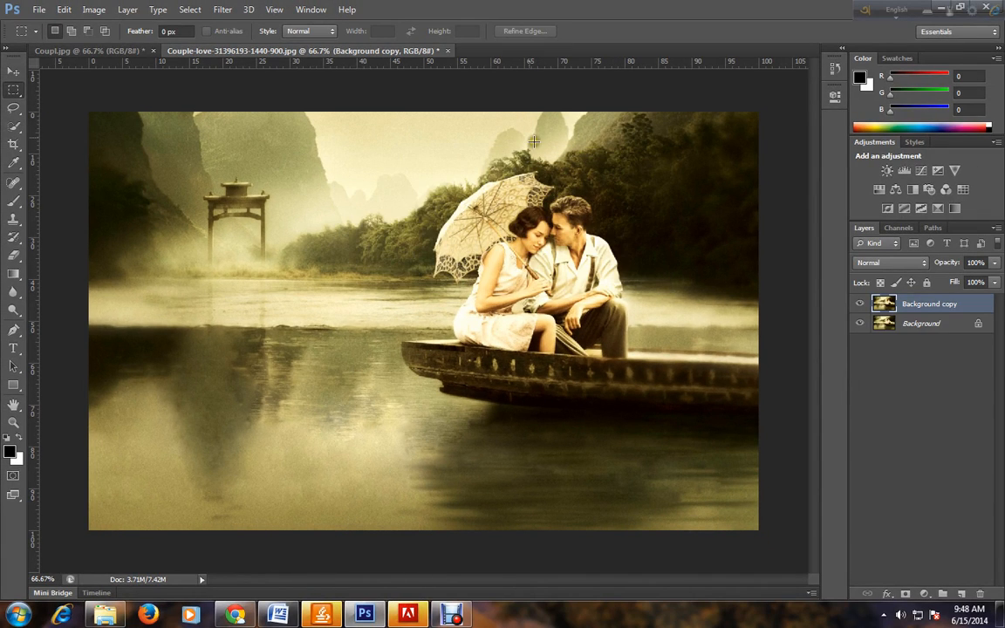
Create a new empty Layer 1 above the Background copy
click(140, 10)
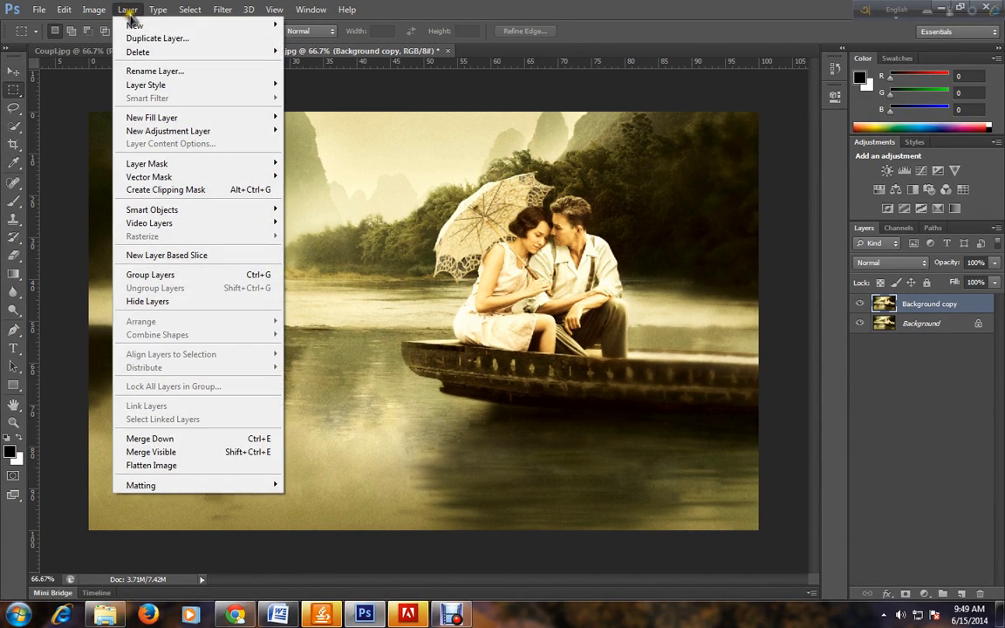
mouse_move(157, 32)
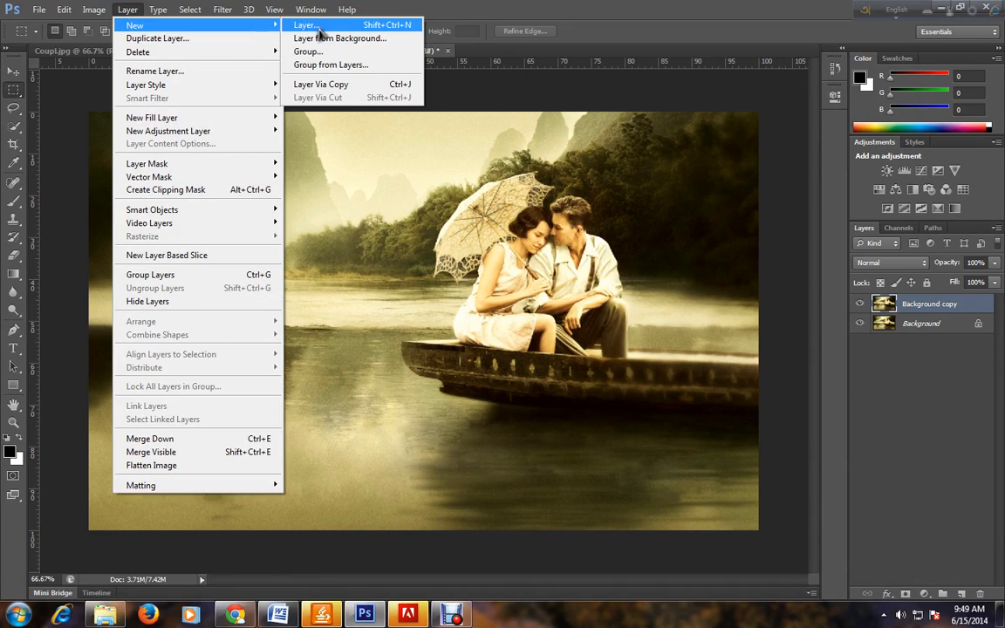
click(304, 37)
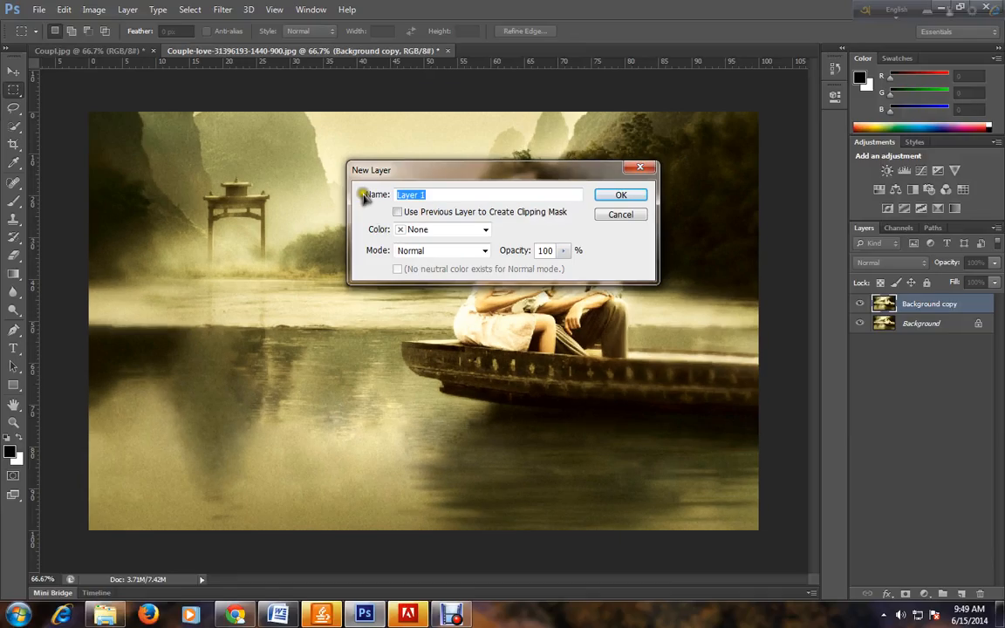
click(613, 195)
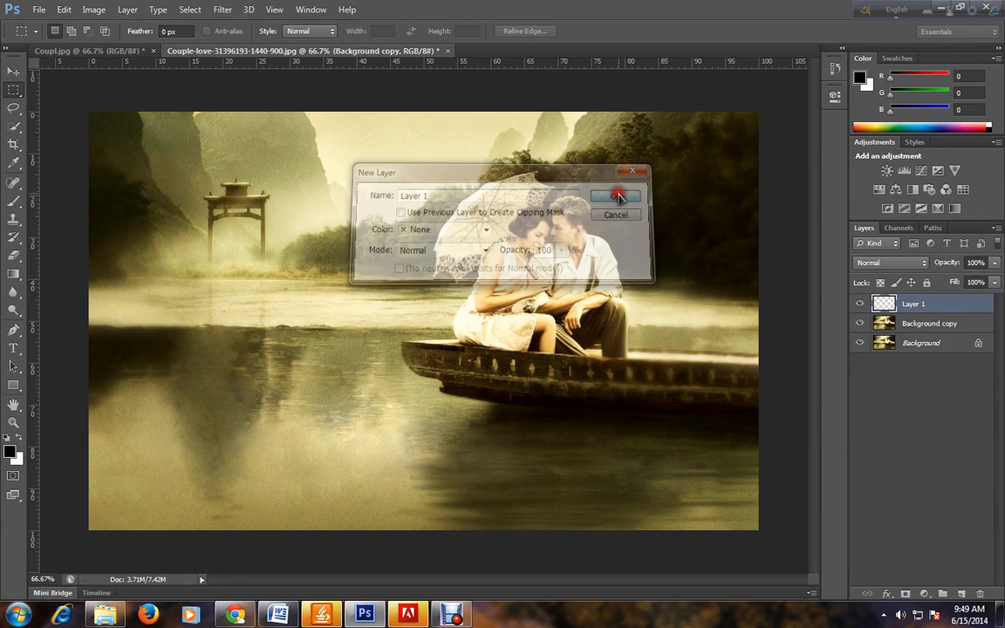
click(614, 195)
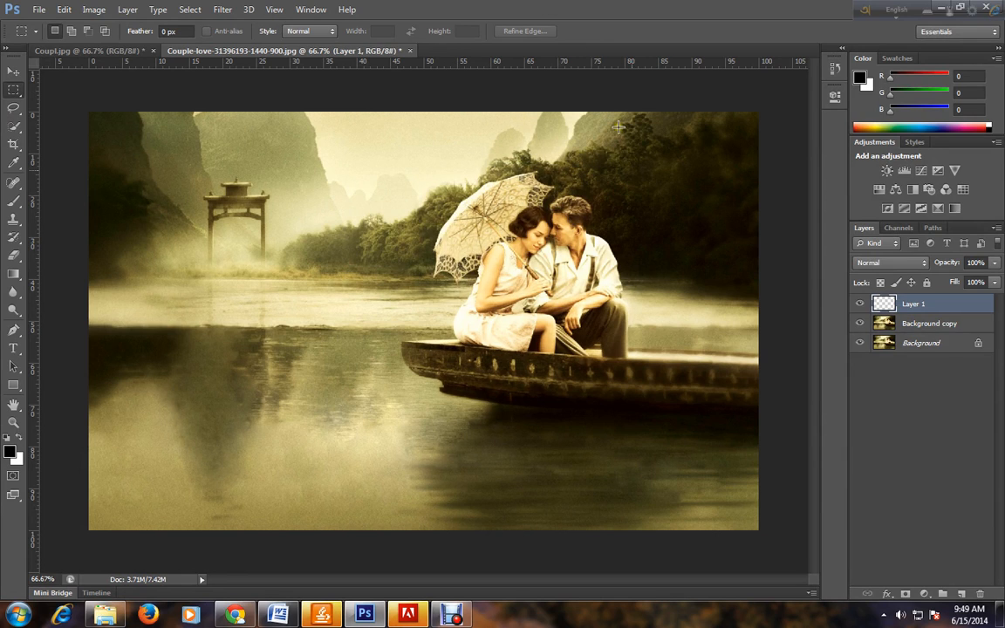
mouse_move(145, 132)
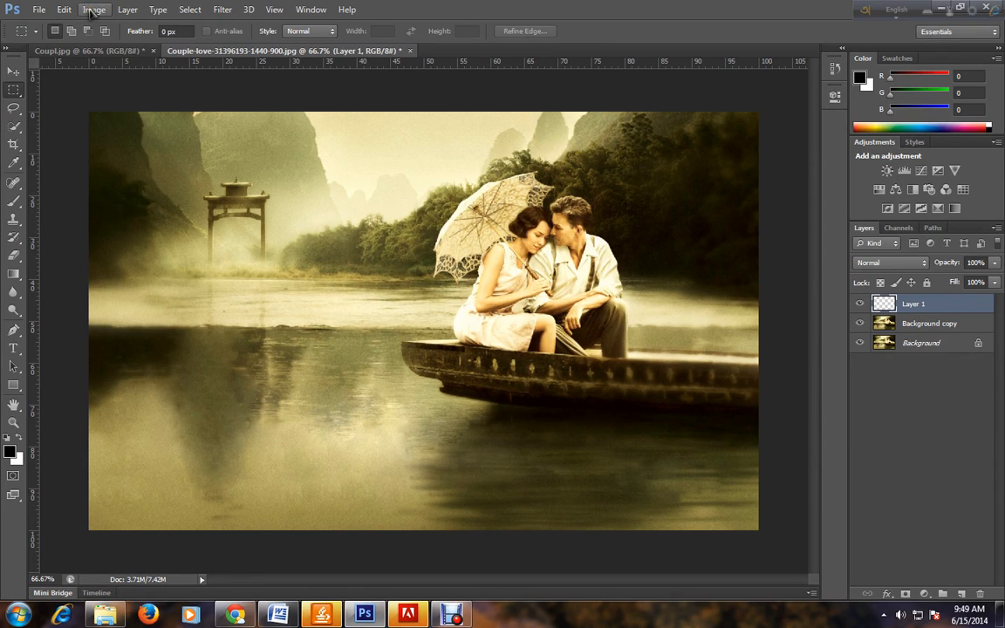
Enlarge the canvas relatively by 1.5 inches in width and height, giving a white border
click(94, 10)
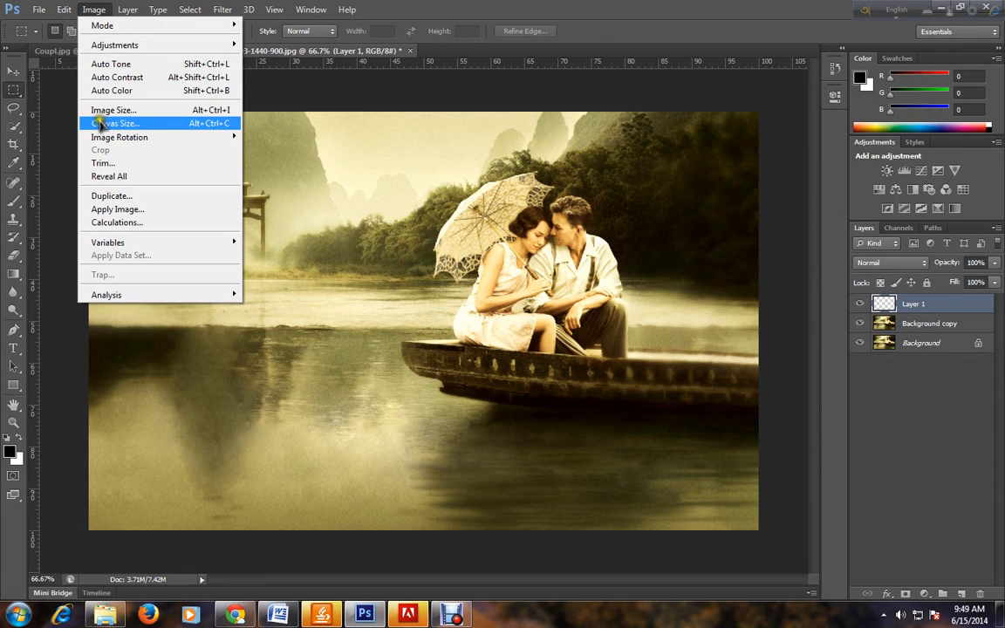
click(118, 123)
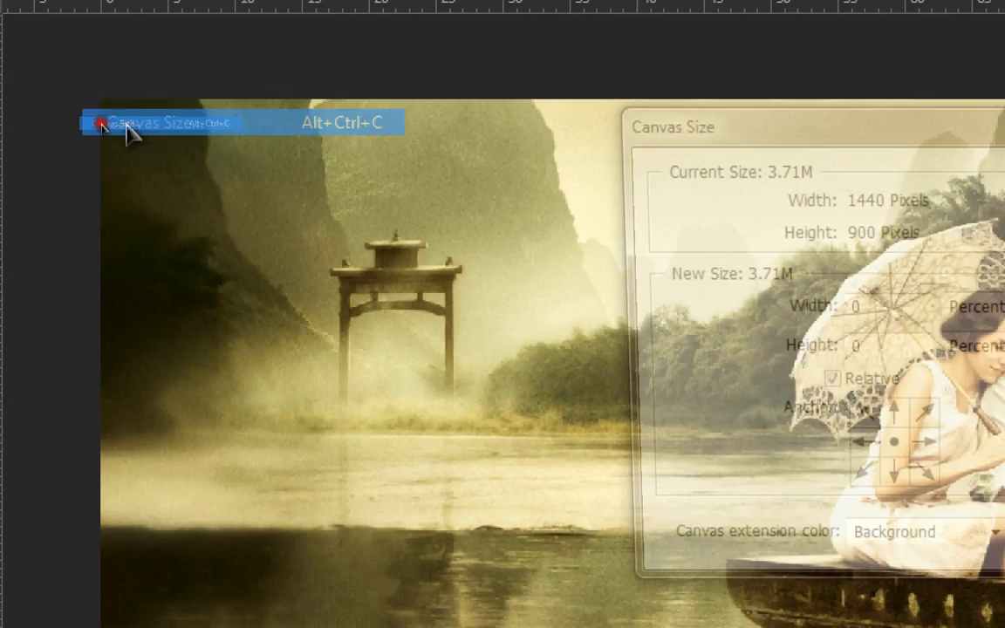
click(569, 217)
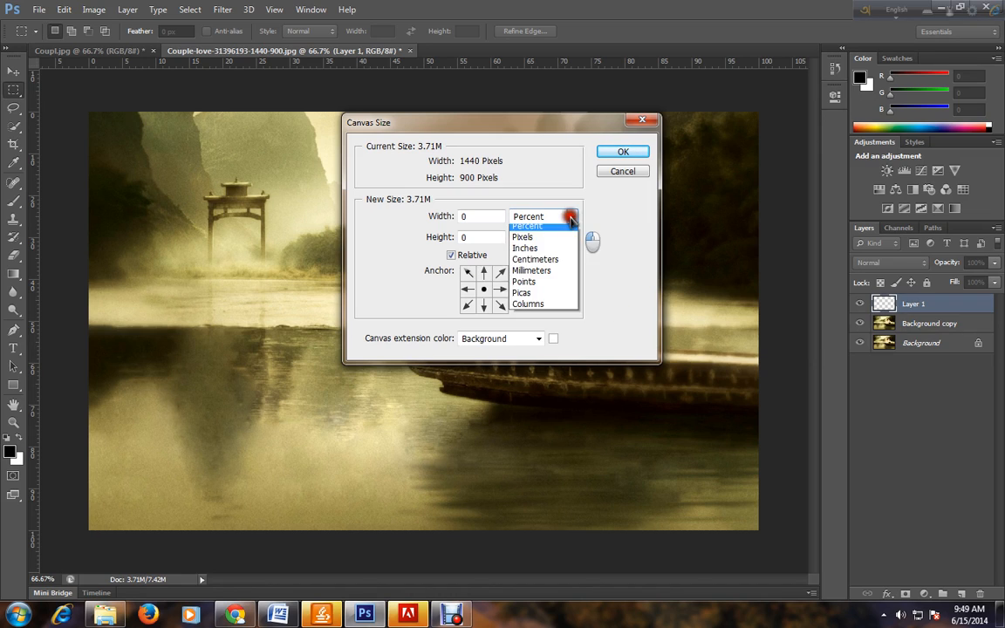
click(534, 247)
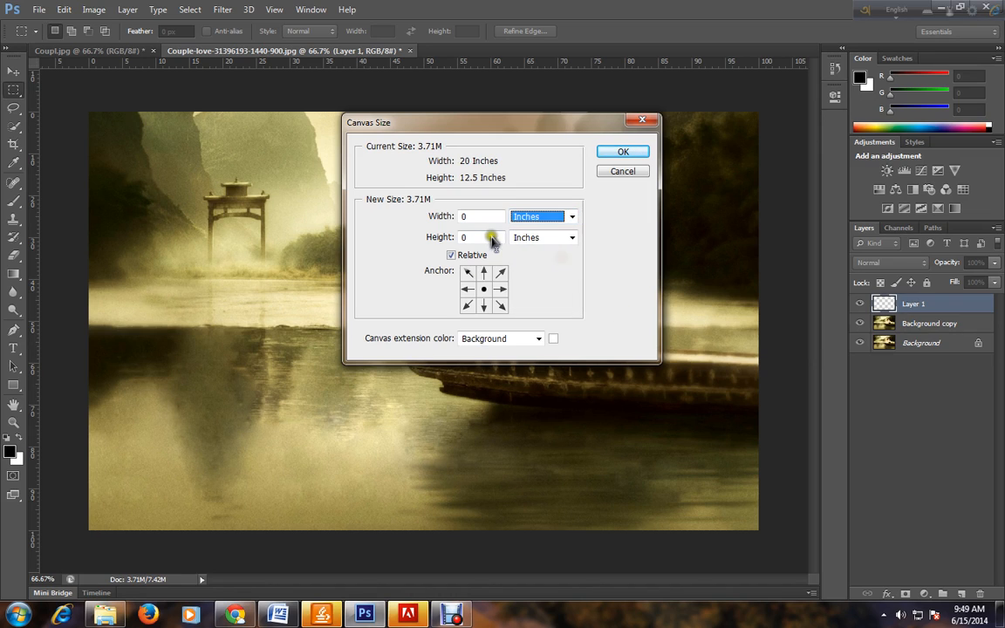
click(479, 217)
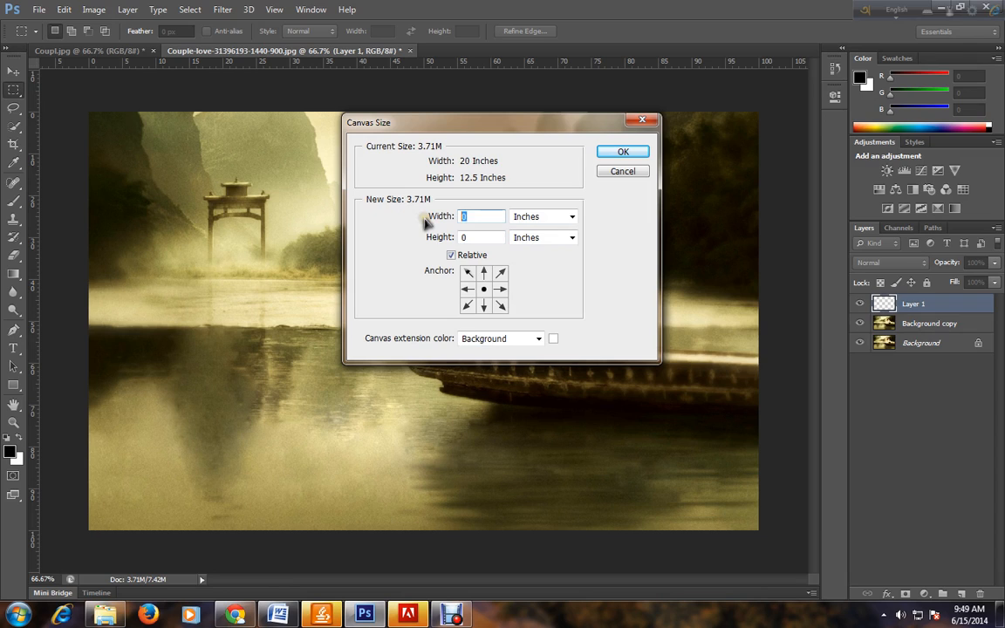
text(1.5)
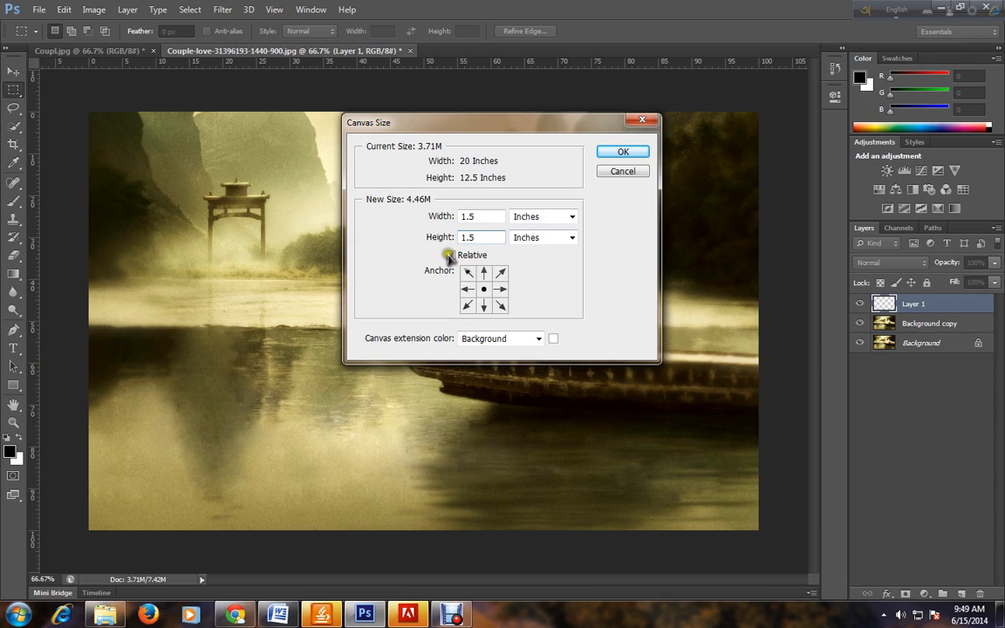
click(621, 151)
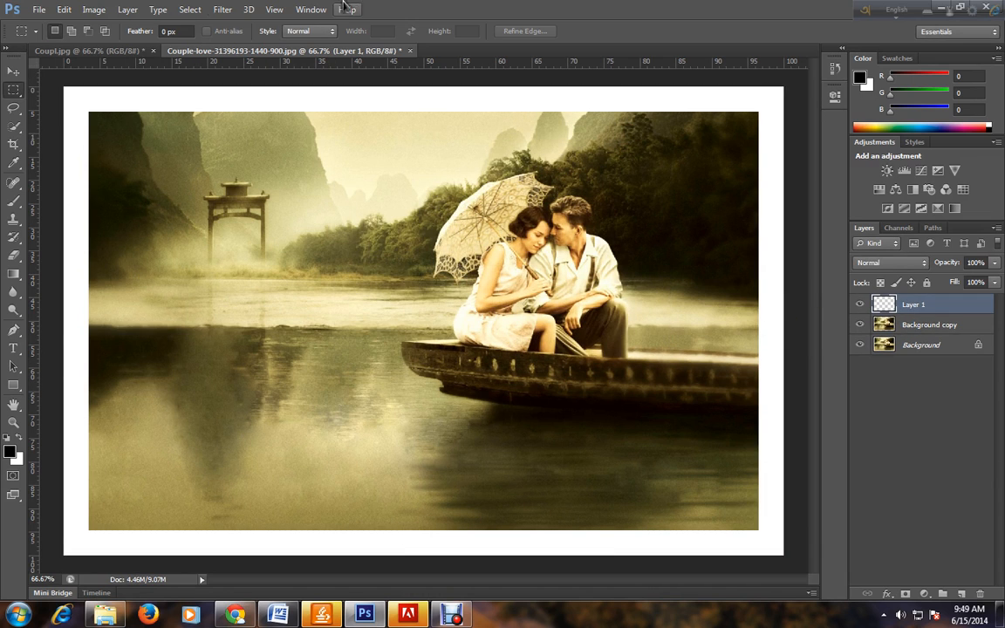
Fill Layer 1 with the blue custom pattern via Edit > Fill
click(63, 11)
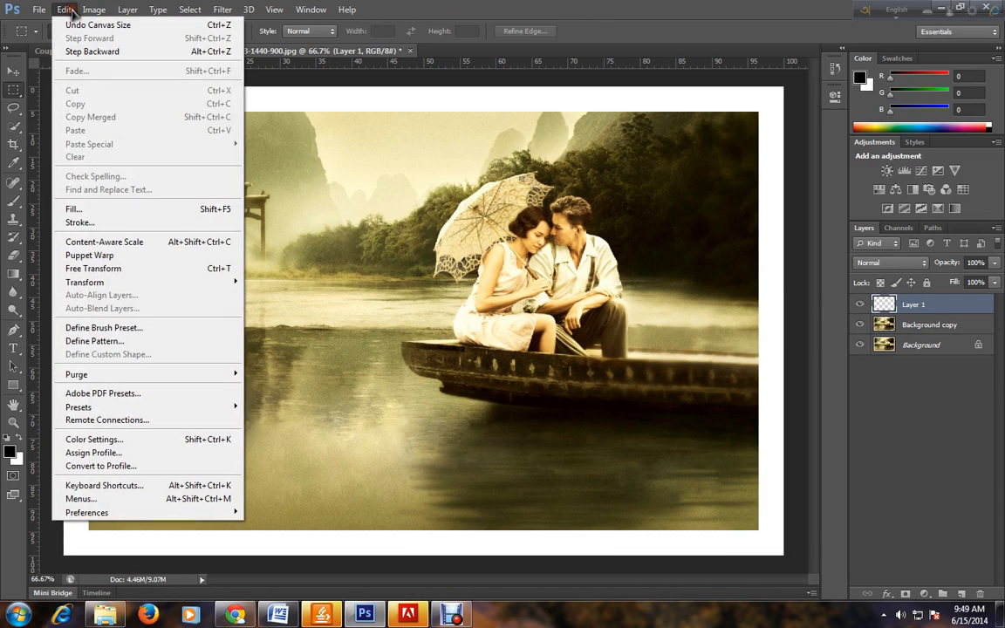
mouse_move(96, 210)
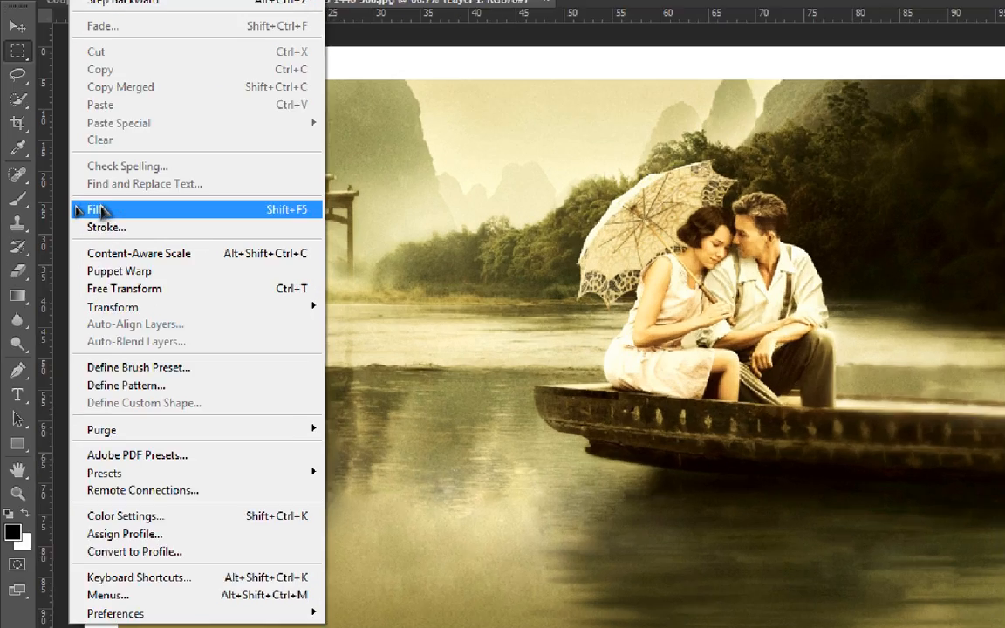
click(95, 209)
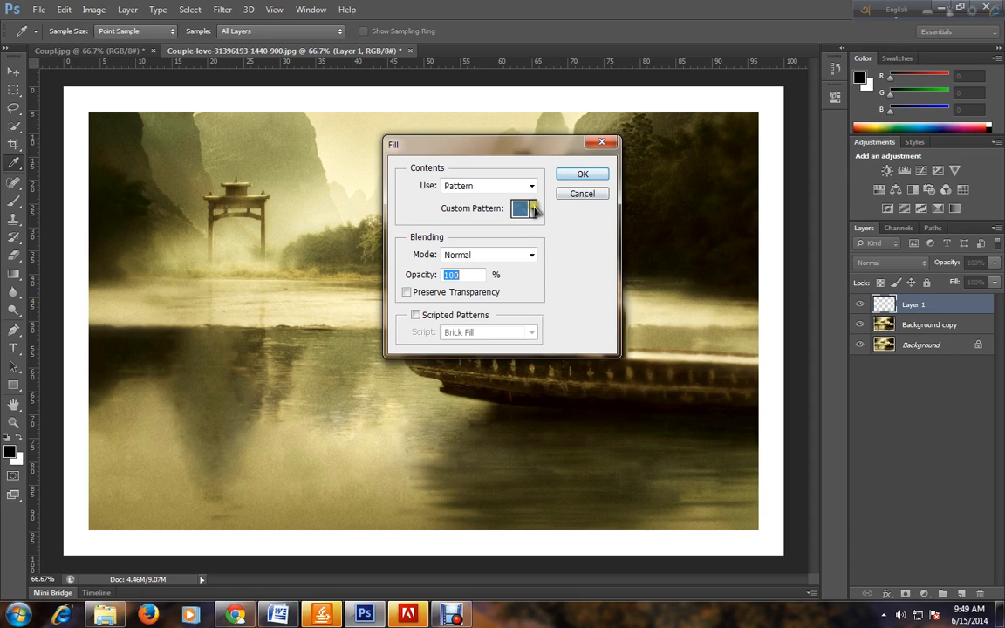
click(583, 192)
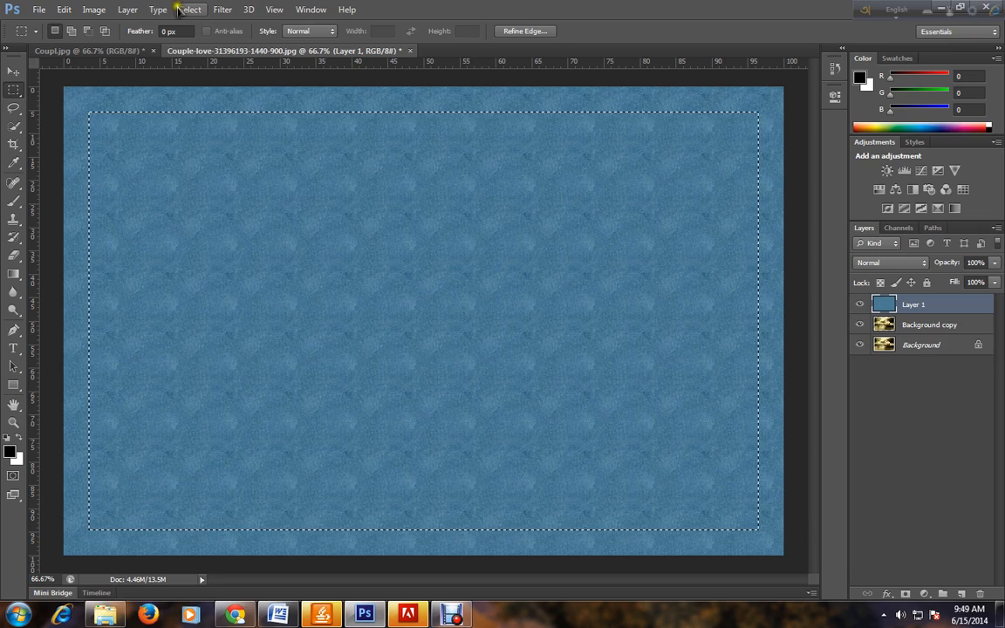
Invert the inset selection and mask Layer 1 so the pattern shows only as an outer border
click(186, 11)
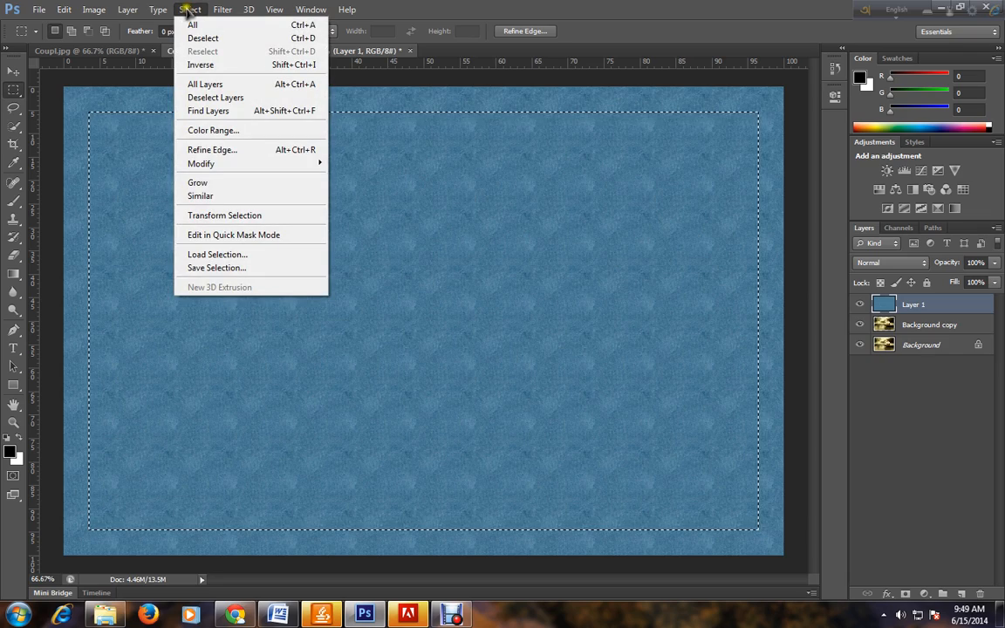
mouse_move(218, 66)
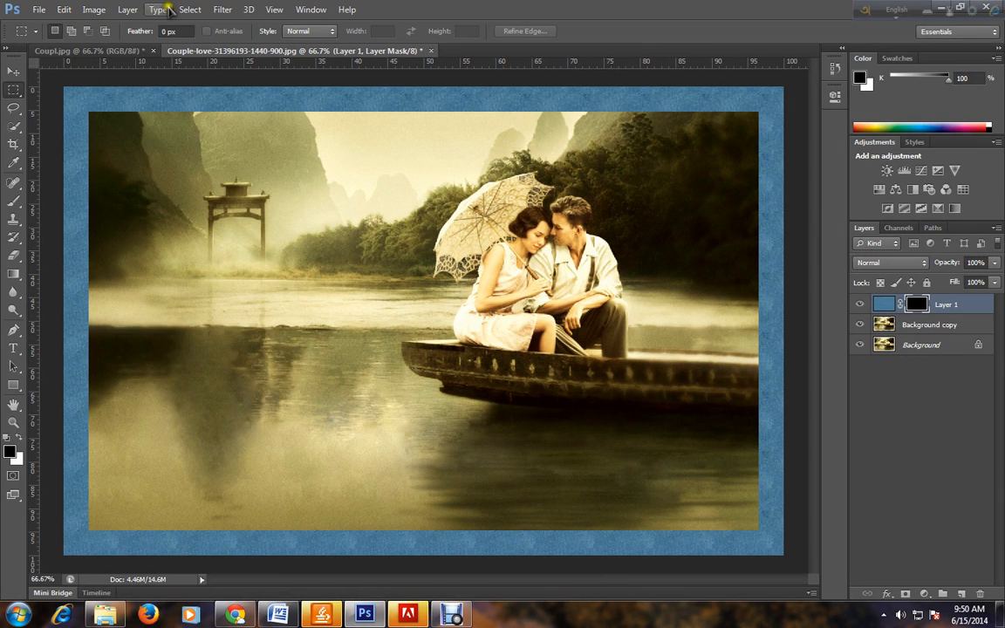
click(129, 10)
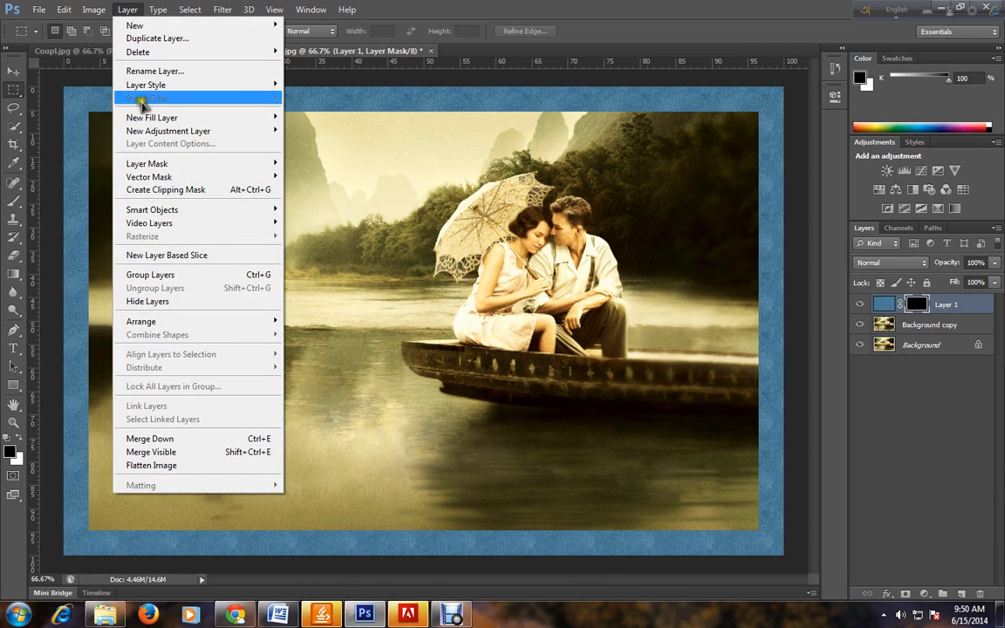
mouse_move(155, 84)
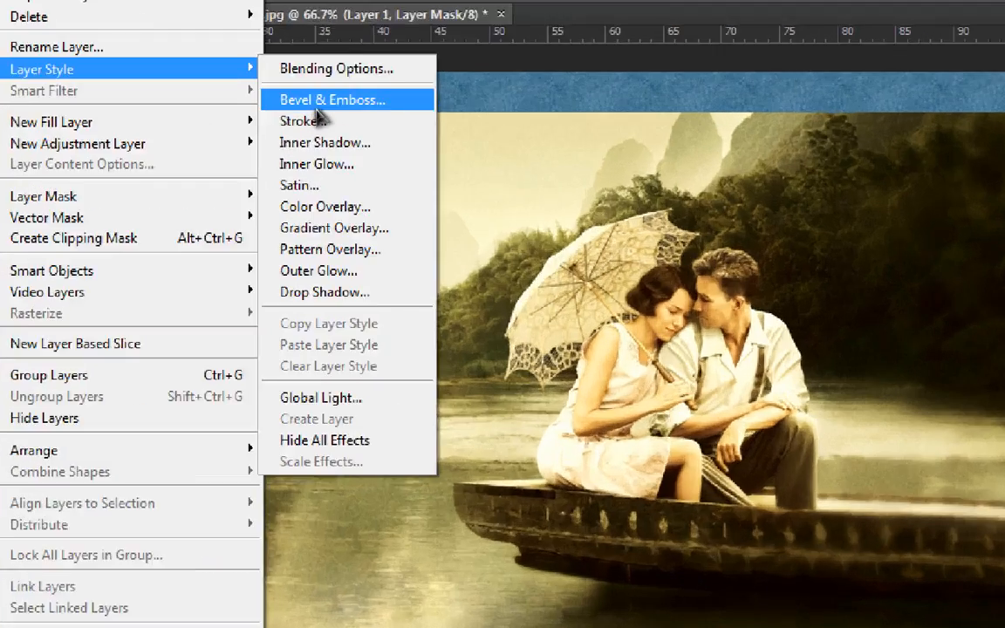
Give Layer 1 a Bevel & Emboss style: Chisel Hard, 150% depth, 50% highlight opacity
click(331, 100)
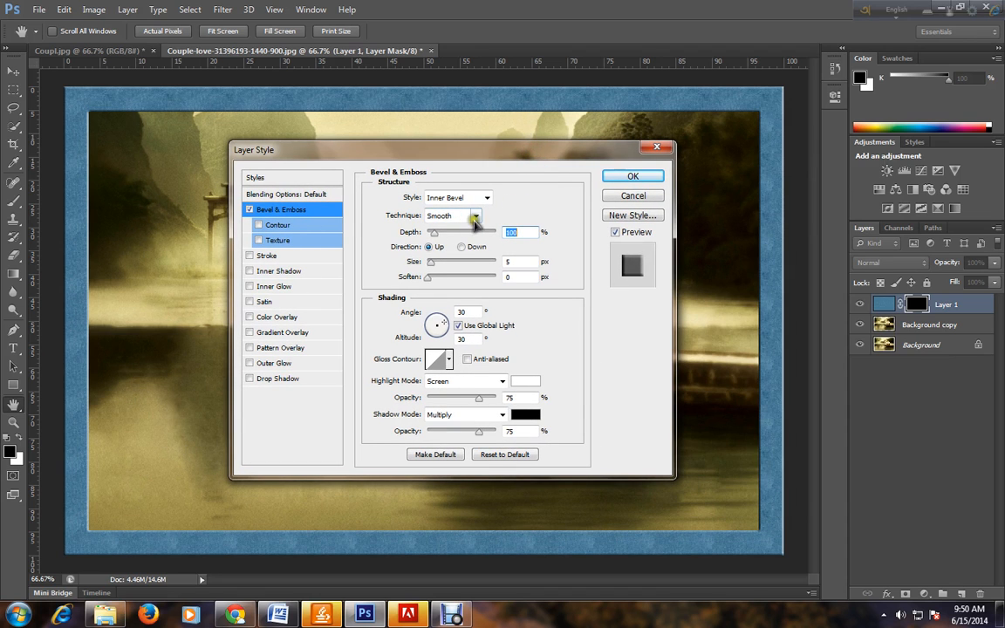
click(476, 217)
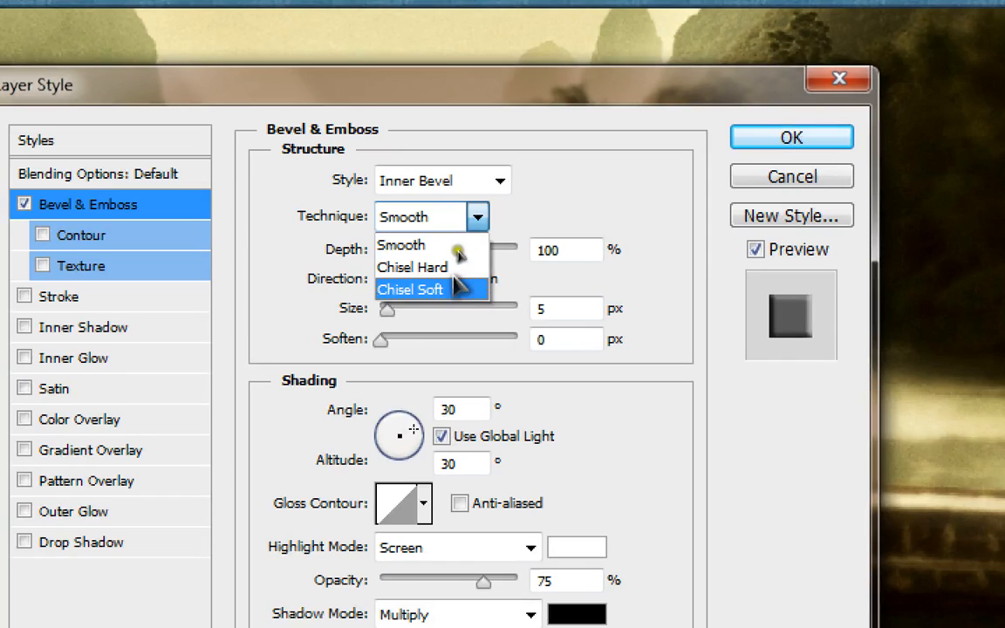
mouse_move(412, 267)
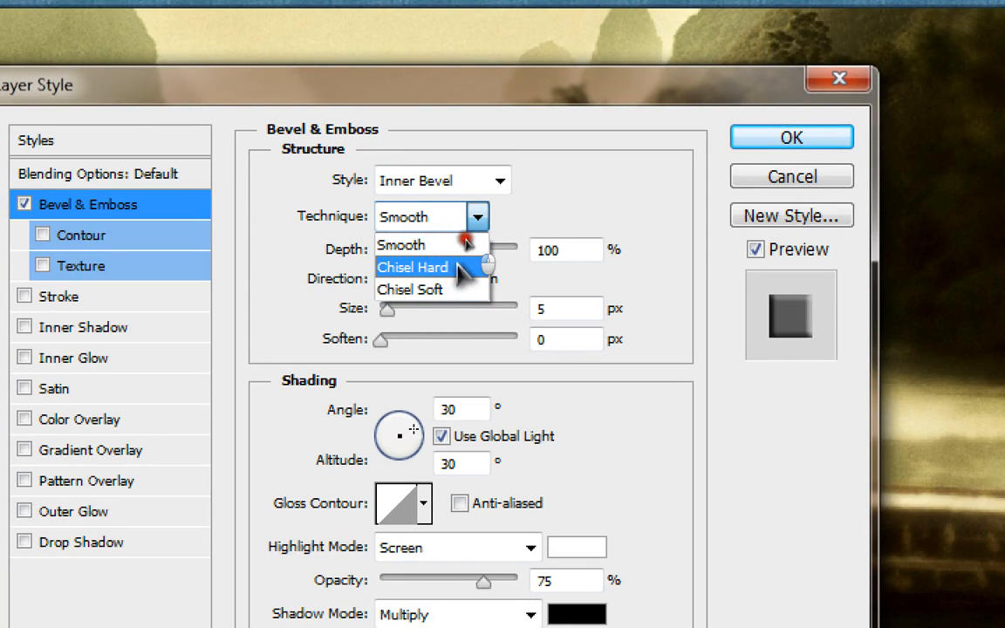
click(412, 267)
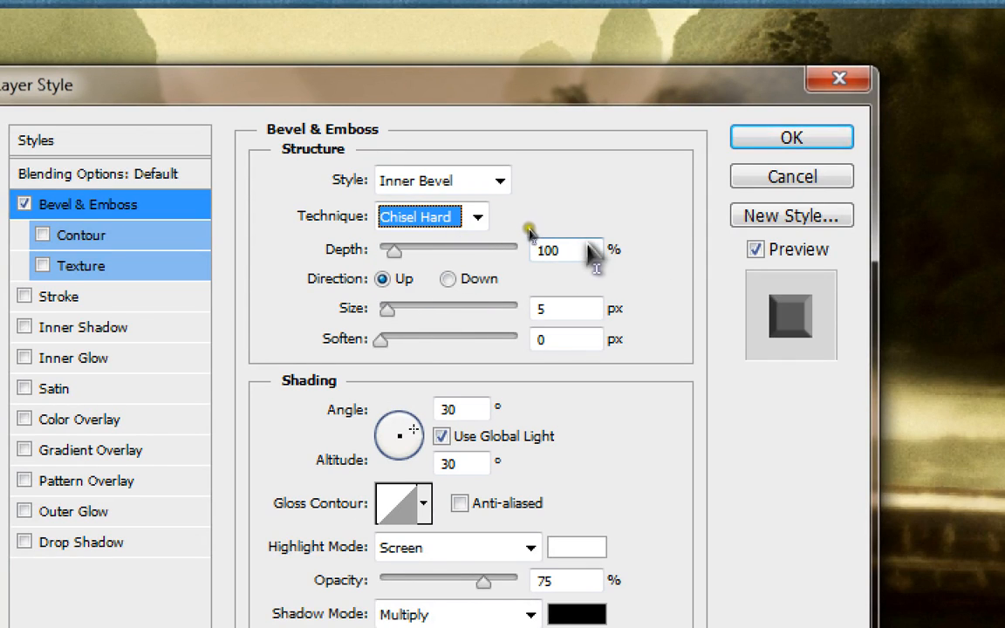
drag(391, 251, 363, 251)
text(5)
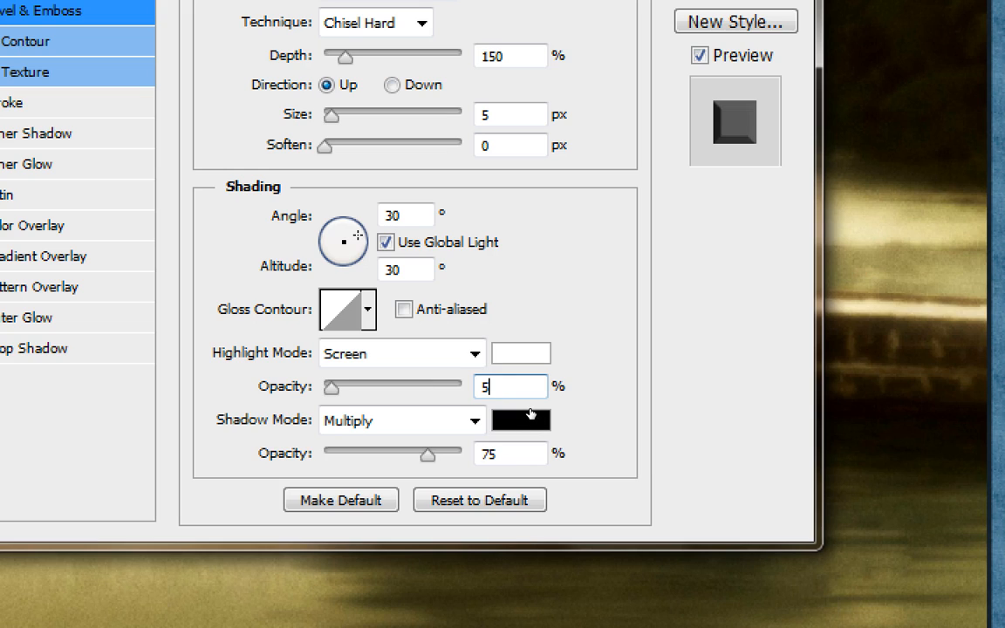
text(0)
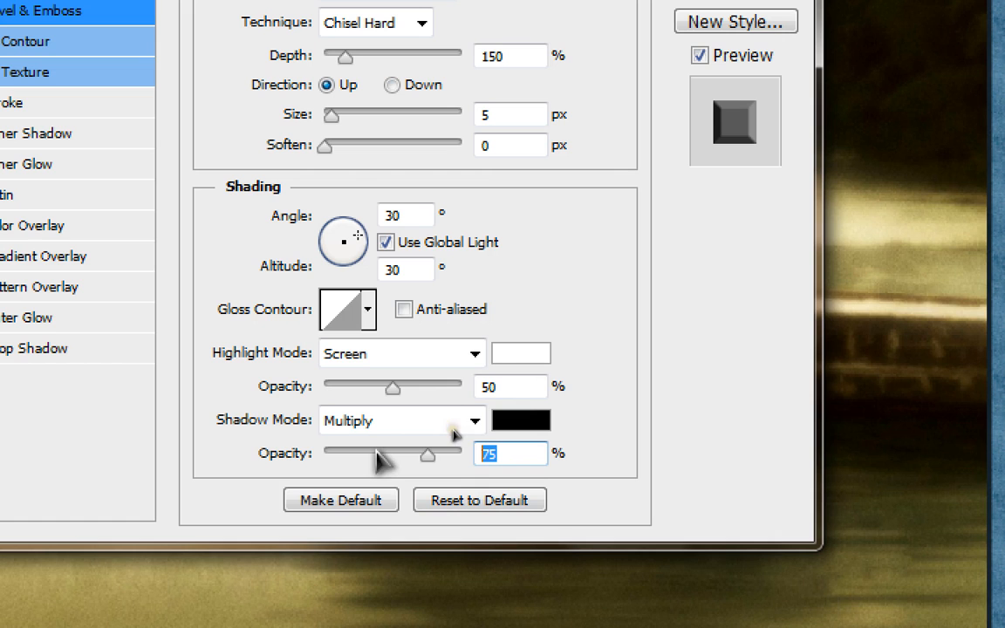
mouse_move(405, 467)
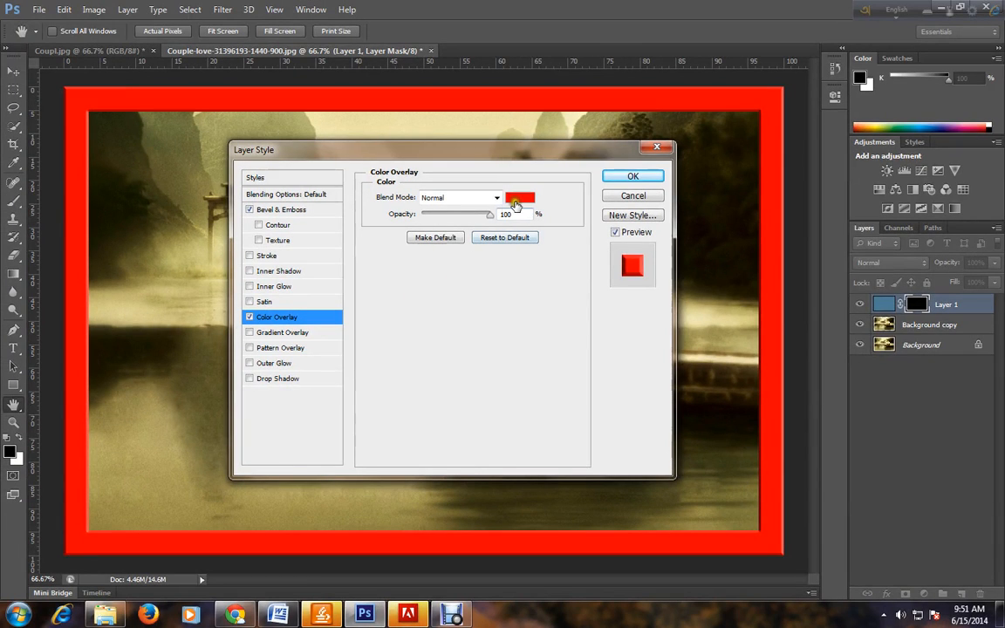
Add a dark red-brown Color Overlay blended as Color Burn and apply the layer styles
click(520, 197)
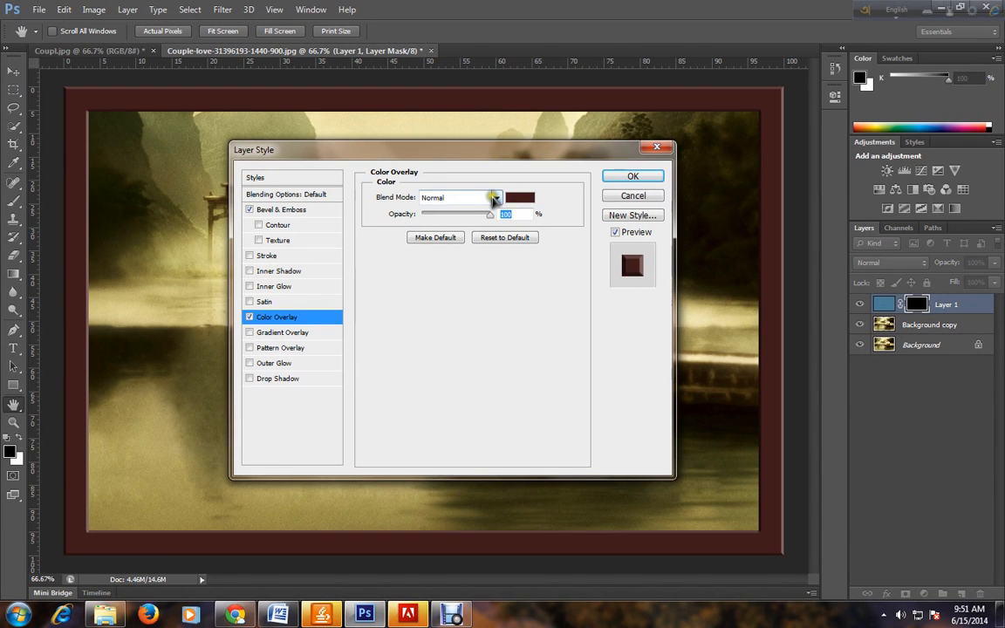
click(496, 197)
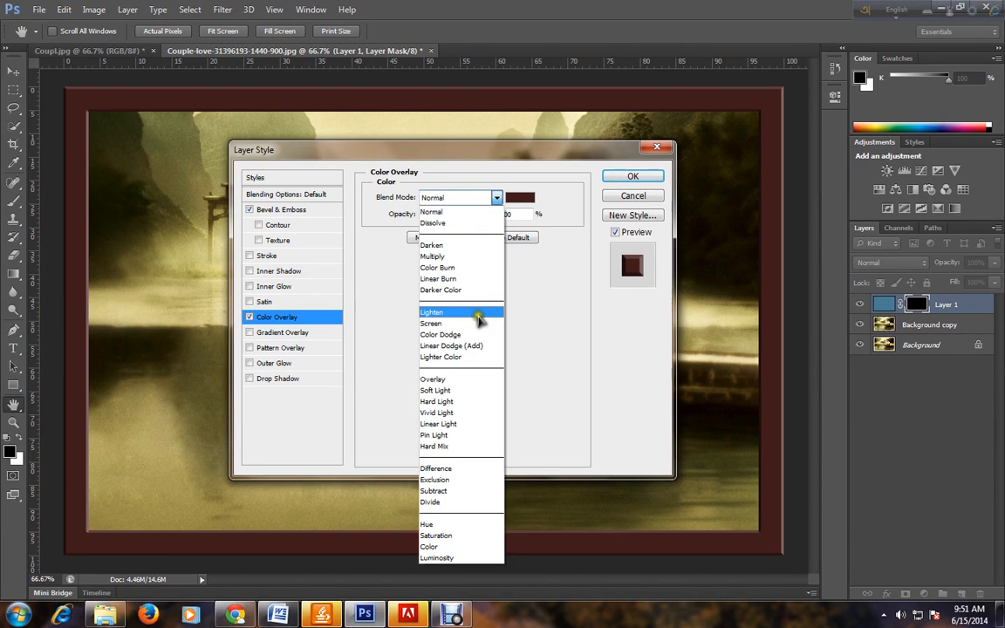
mouse_move(457, 269)
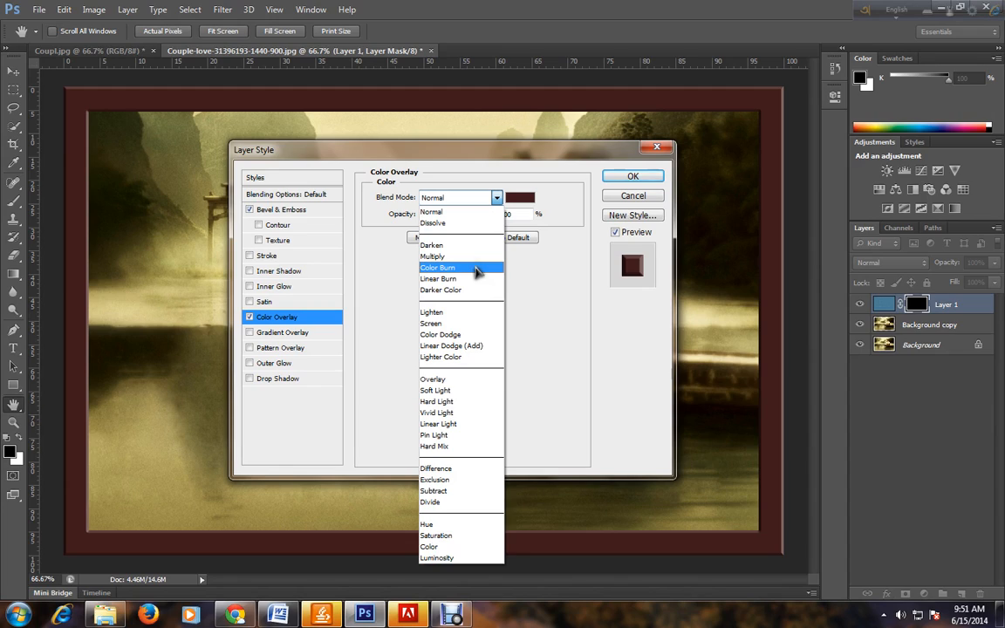
click(446, 267)
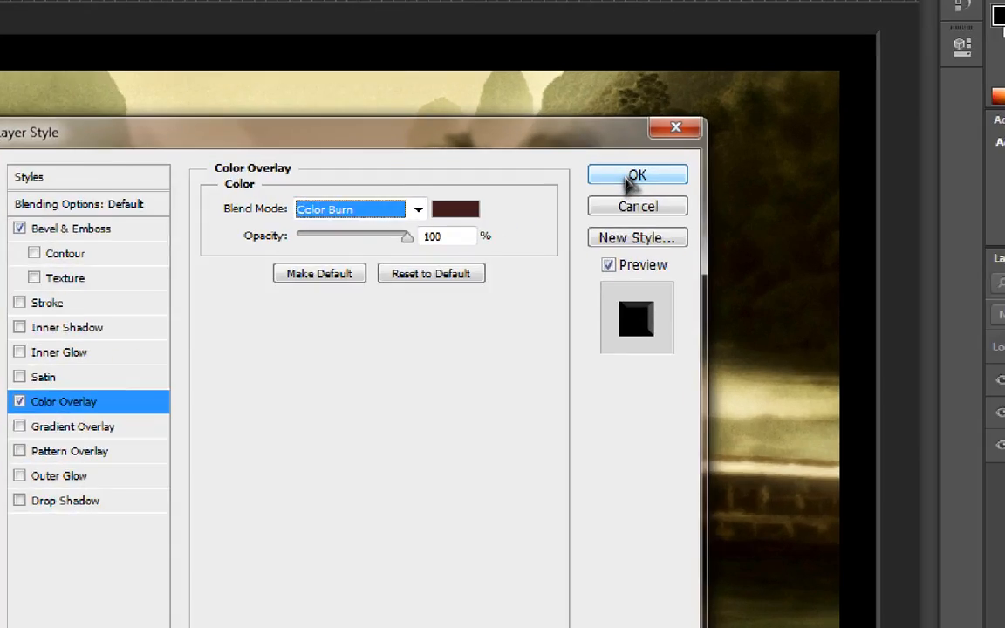
click(637, 175)
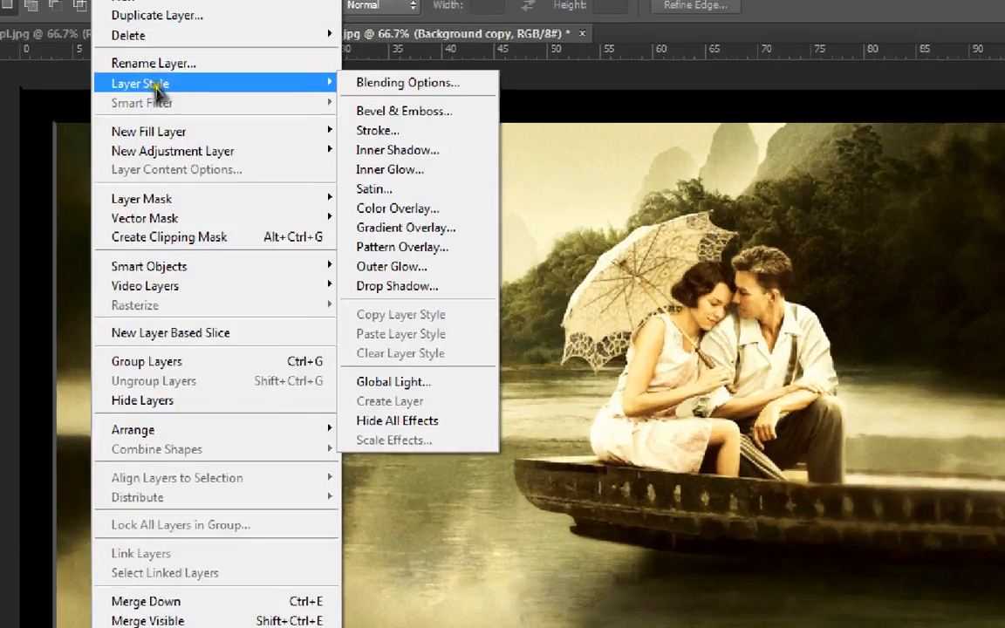
mouse_move(328, 273)
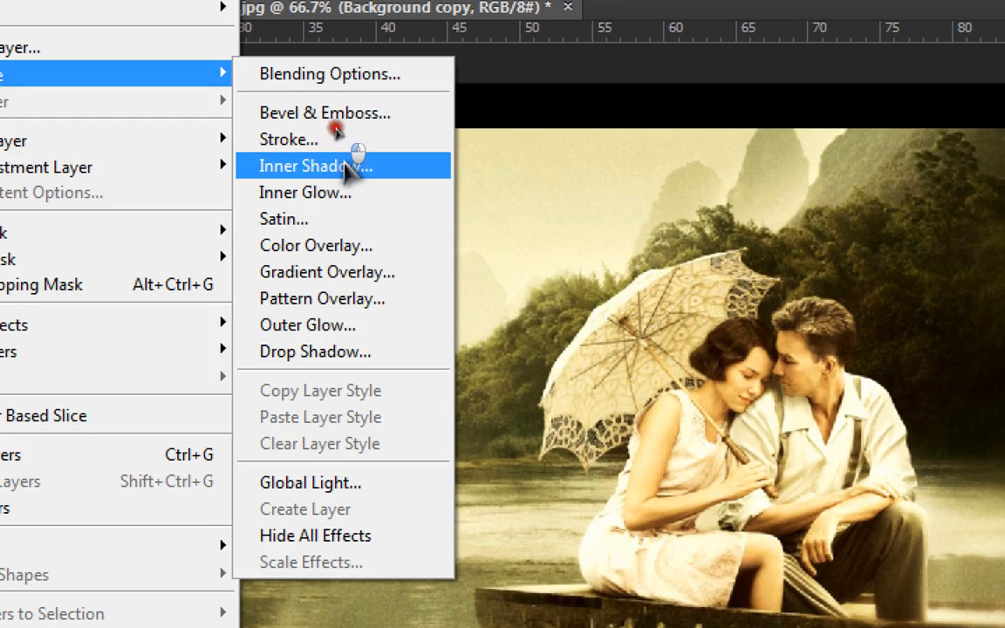
Apply an Inner Shadow to the Background copy, adjusting distance and size along the photo edges
click(307, 166)
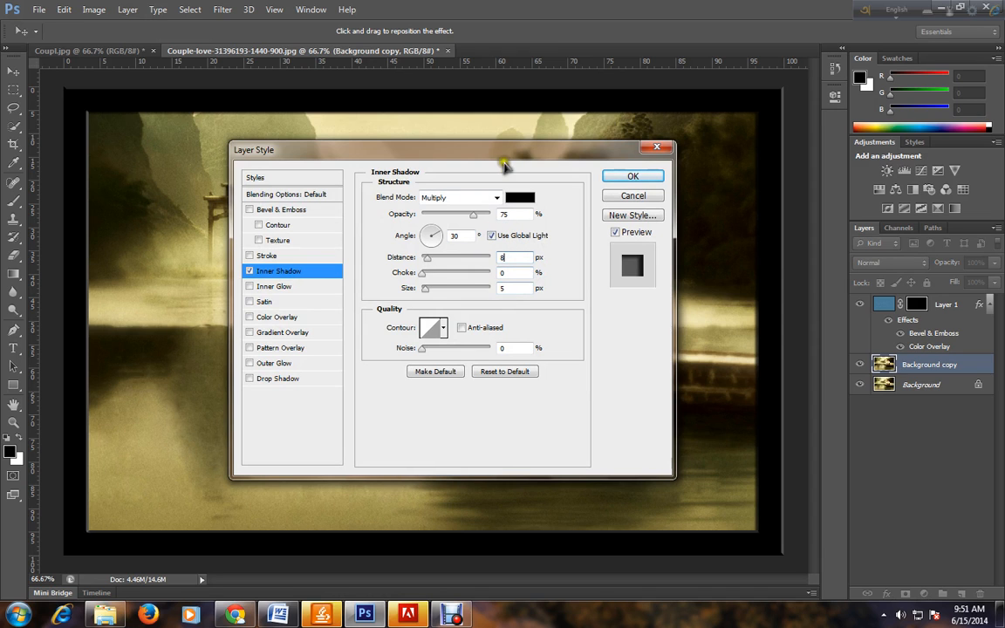
drag(502, 150, 615, 178)
text(8)
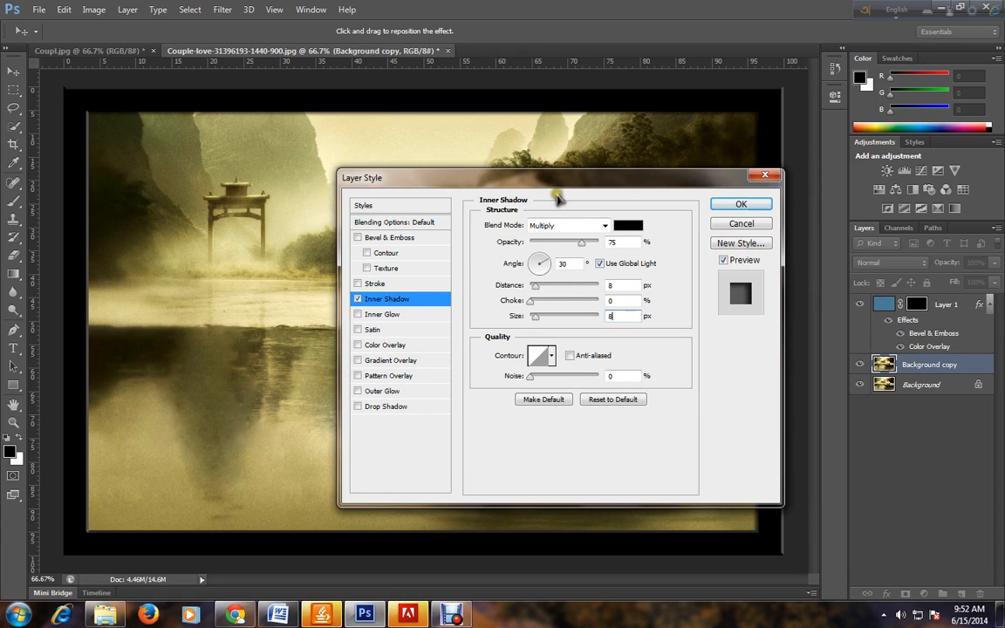
drag(558, 178, 301, 160)
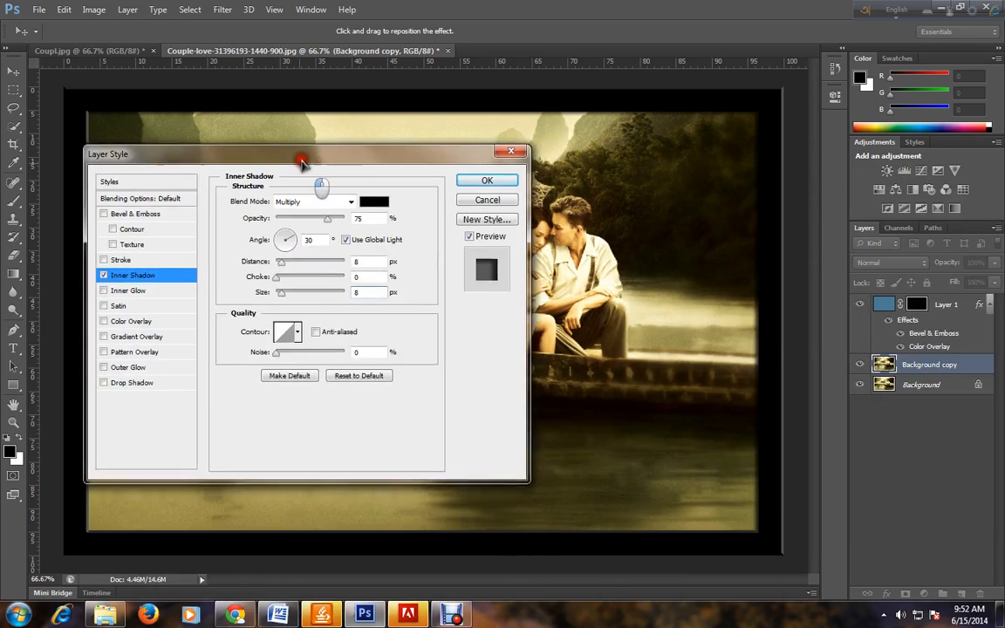
drag(300, 153, 602, 310)
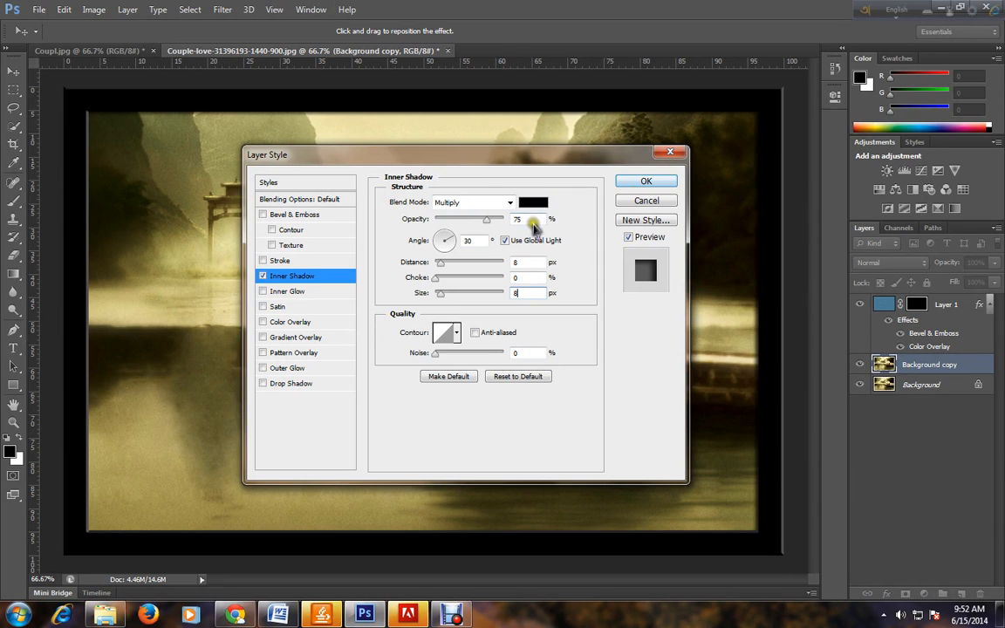
click(646, 180)
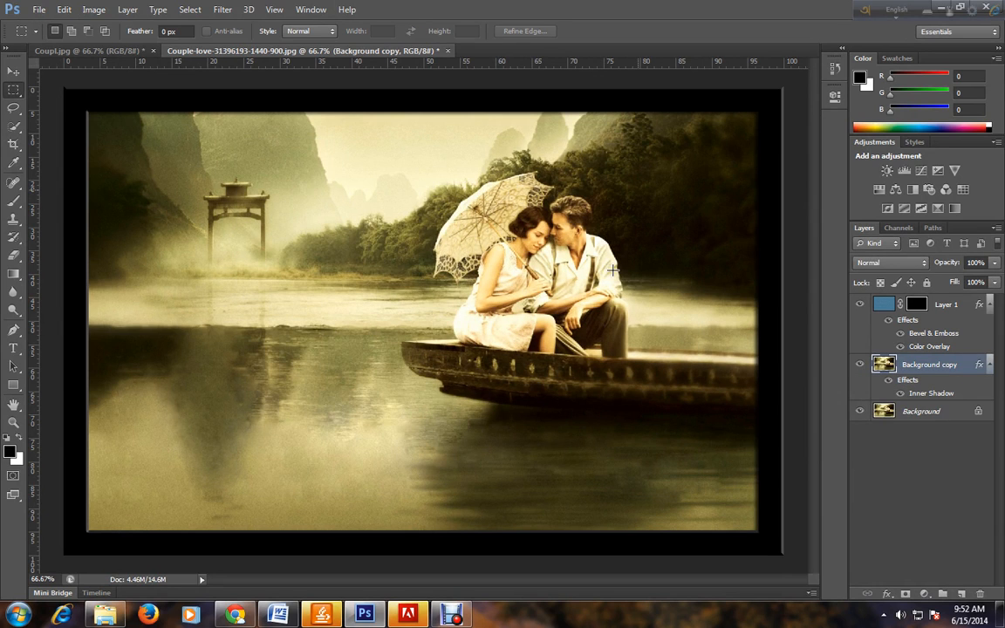